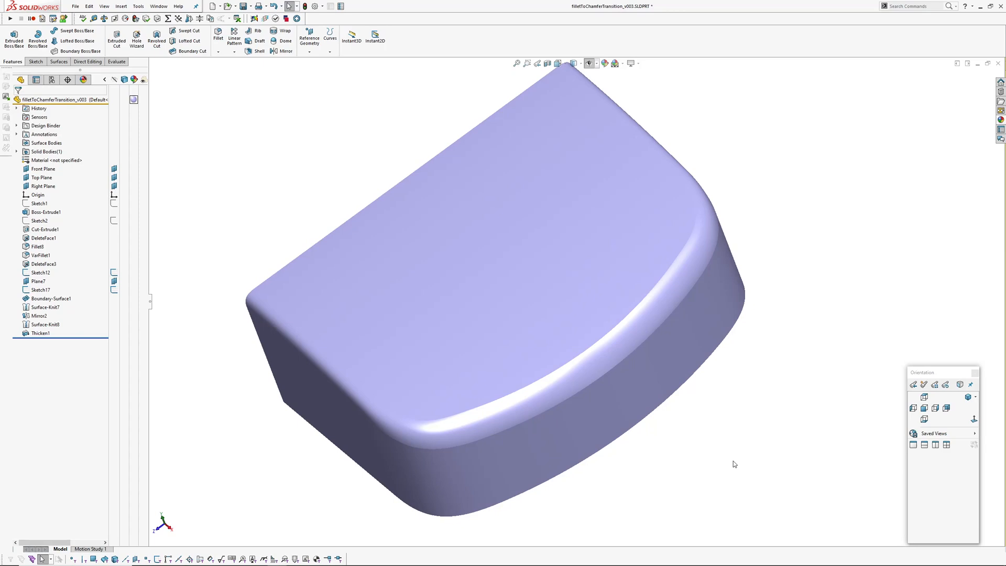
{"action": "mouse_move", "coordinate": [686, 460]}
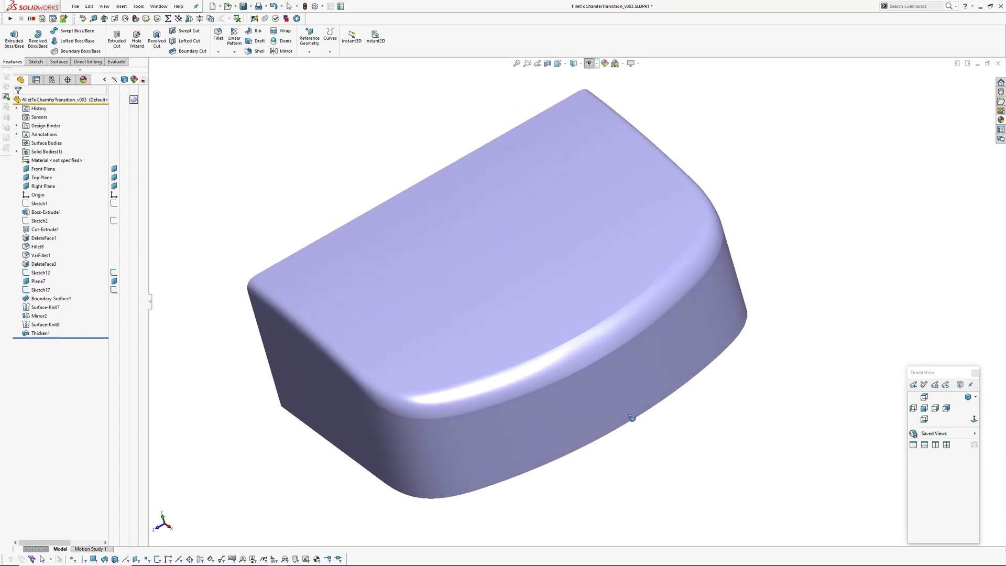
{"action": "mouse_move", "coordinate": [332, 352]}
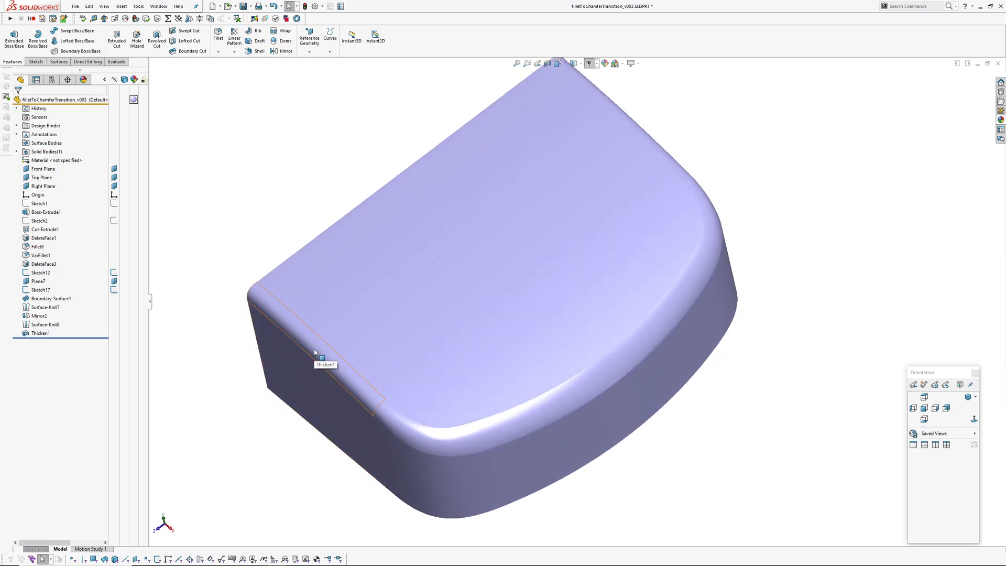
{"action": "mouse_move", "coordinate": [557, 409]}
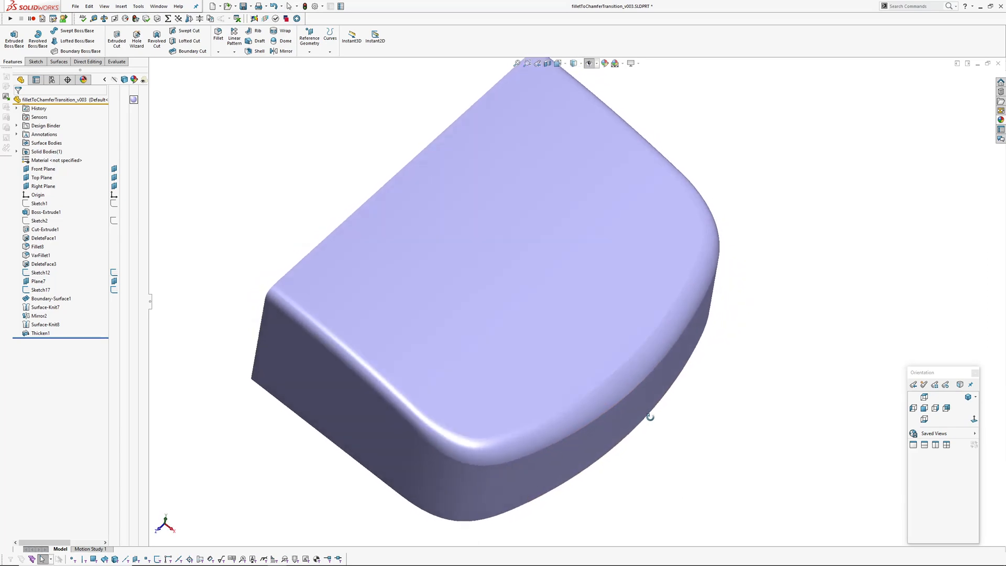
{"action": "mouse_move", "coordinate": [511, 436]}
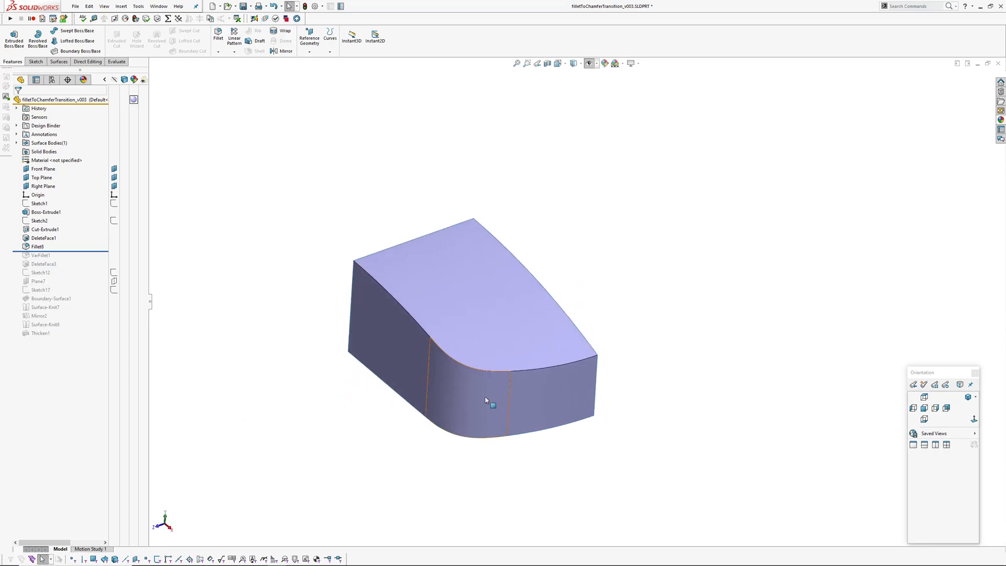
Inspect Fillet8's 20 mm curvature-continuous face fillet, then roll forward past VarFillet1 and orbit.
{"action": "left_click", "coordinate": [488, 398]}
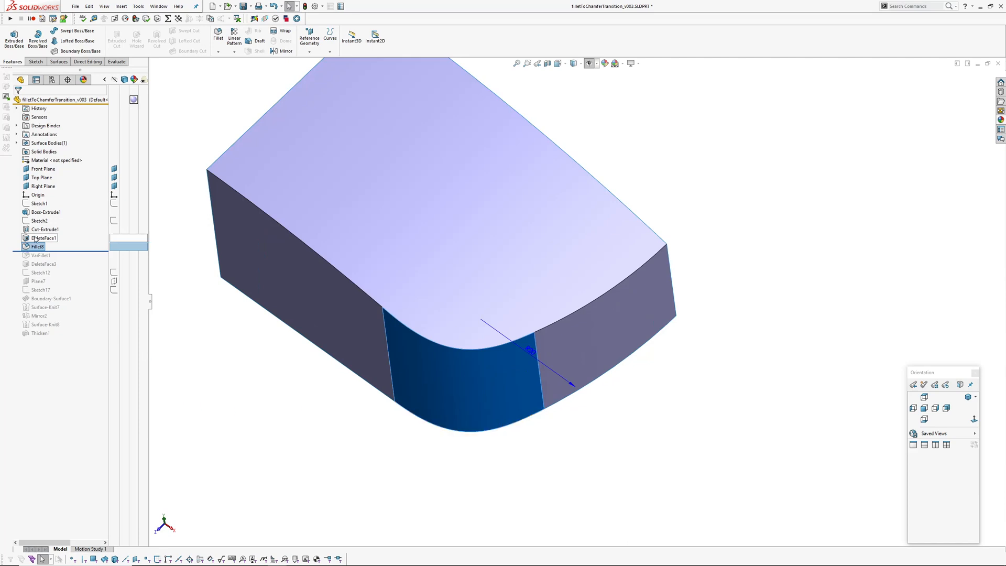
{"action": "double_click", "coordinate": [38, 246]}
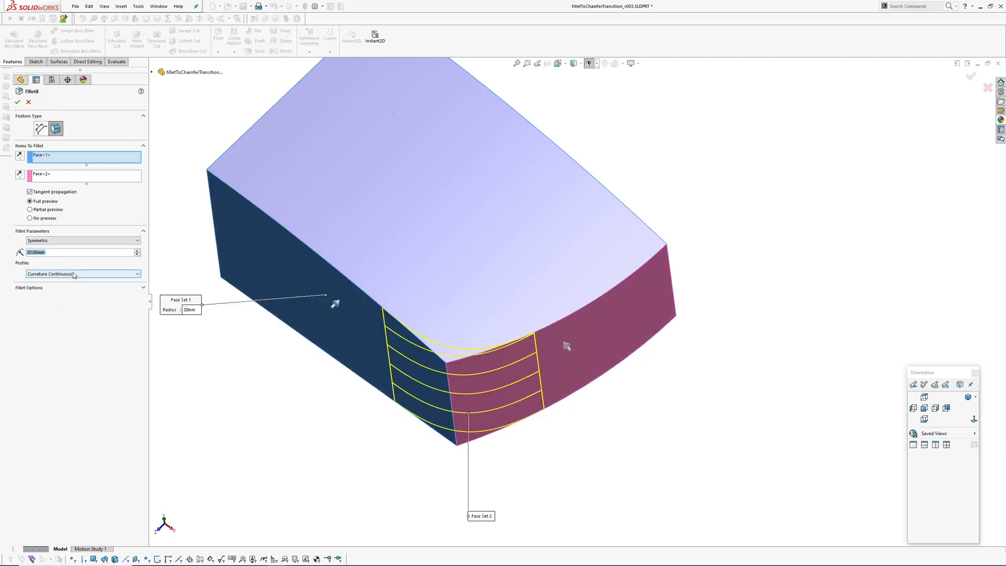
{"action": "left_click", "coordinate": [17, 91]}
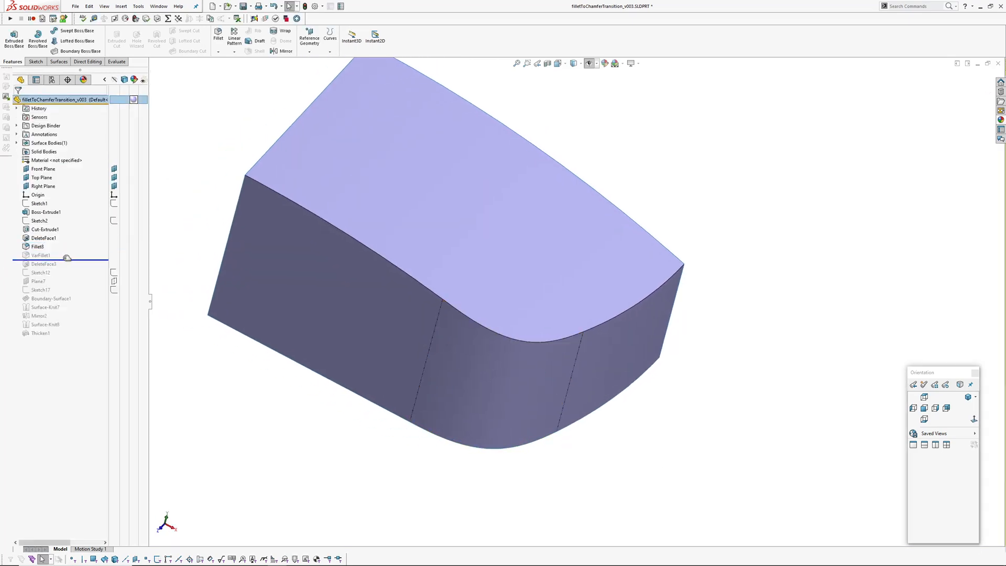
{"action": "left_click", "coordinate": [40, 254]}
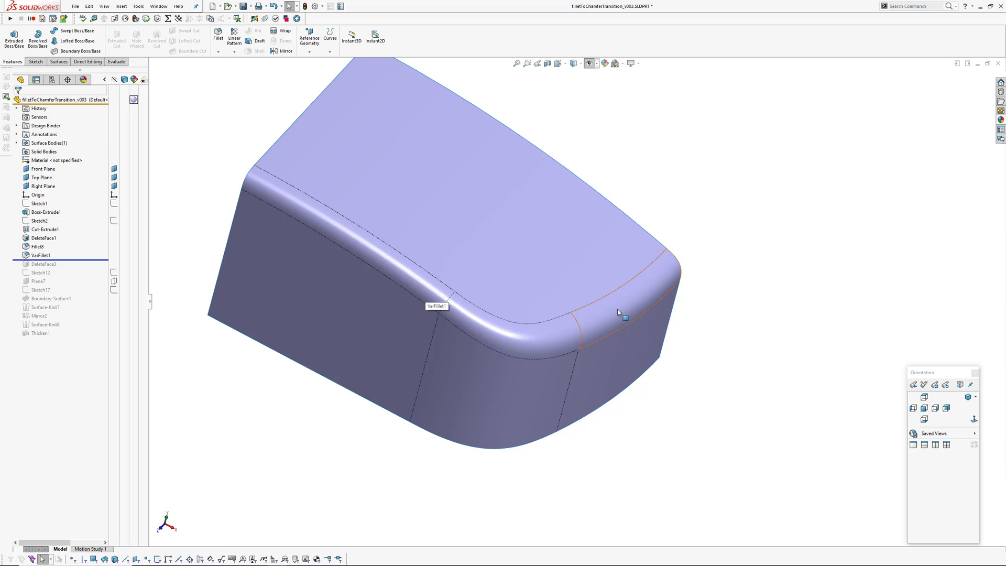
{"action": "left_click_drag", "start_coordinate": [448, 257], "coordinate": [437, 225]}
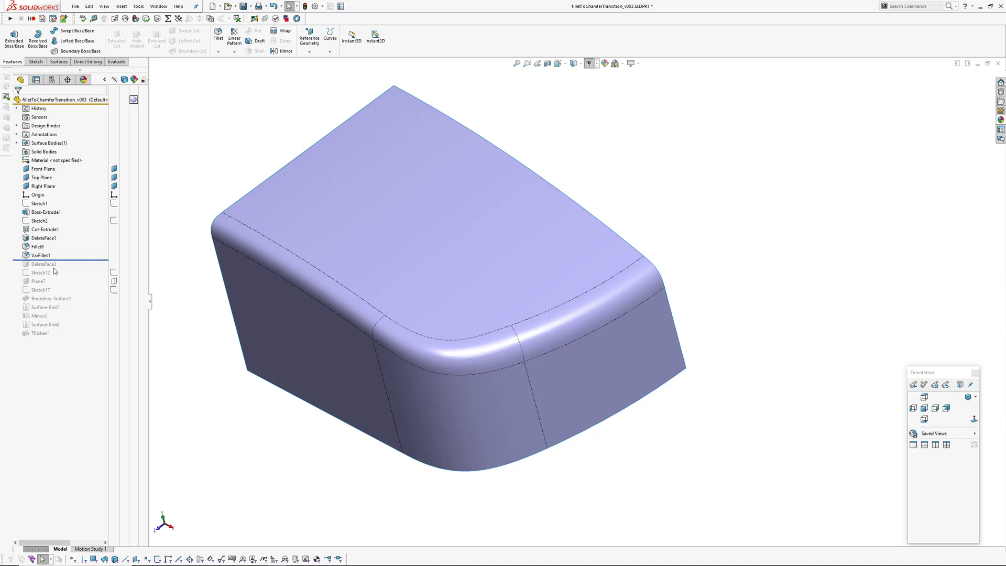
Move the rollback bar past DeleteFace3, back, then below Sketch12 to show the gap arc.
{"action": "left_click", "coordinate": [42, 272]}
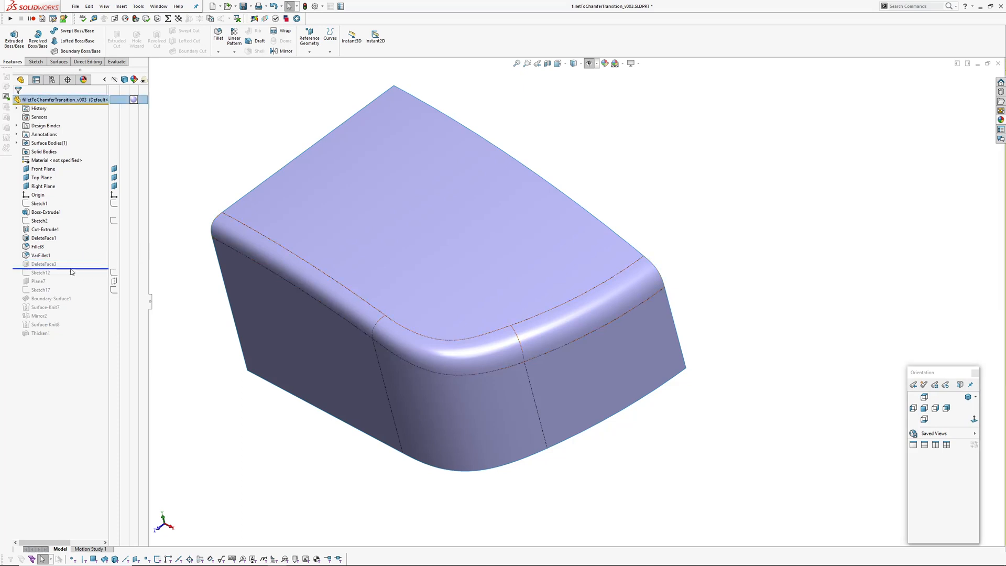
{"action": "left_click", "coordinate": [43, 264]}
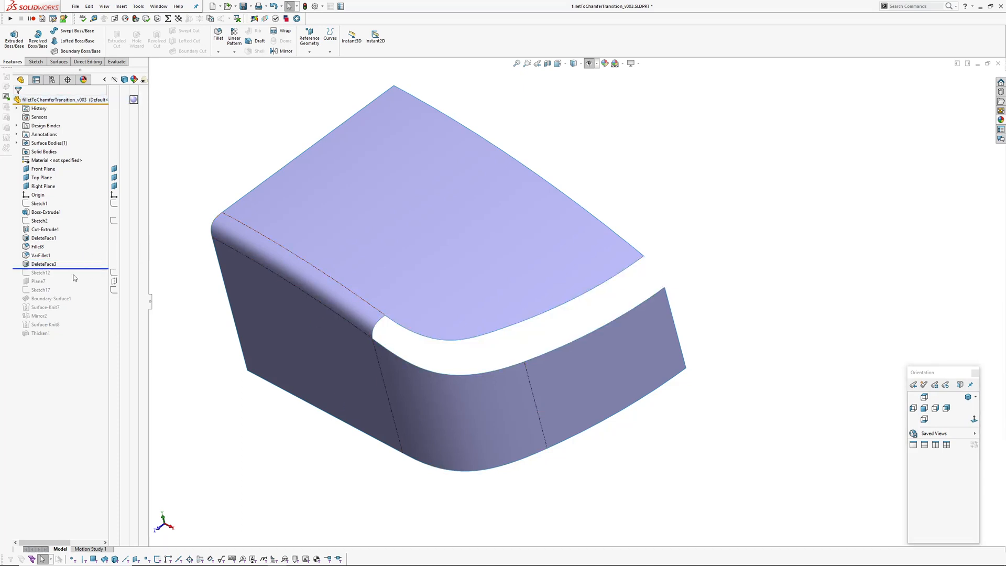
{"action": "left_click", "coordinate": [40, 255]}
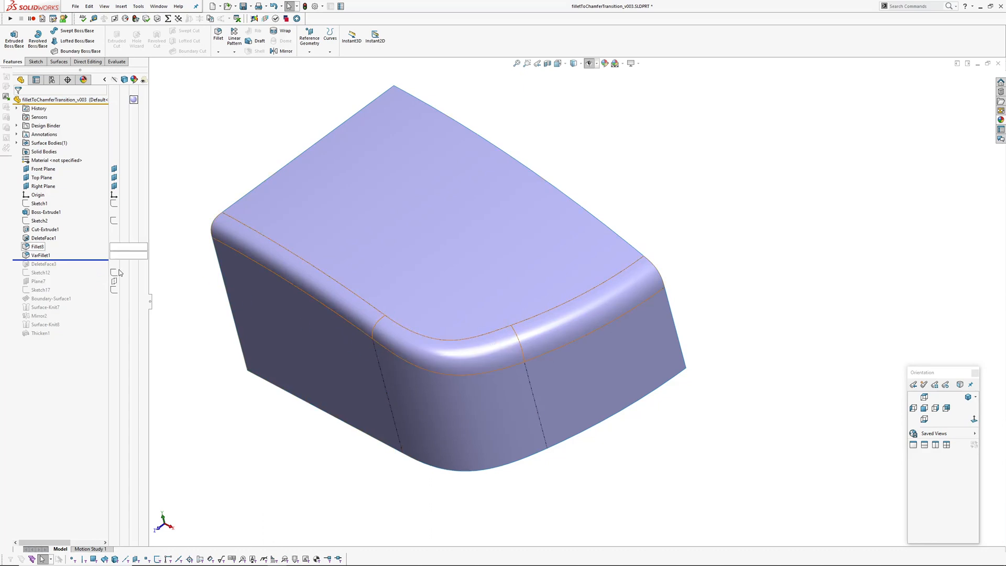
{"action": "left_click", "coordinate": [40, 272]}
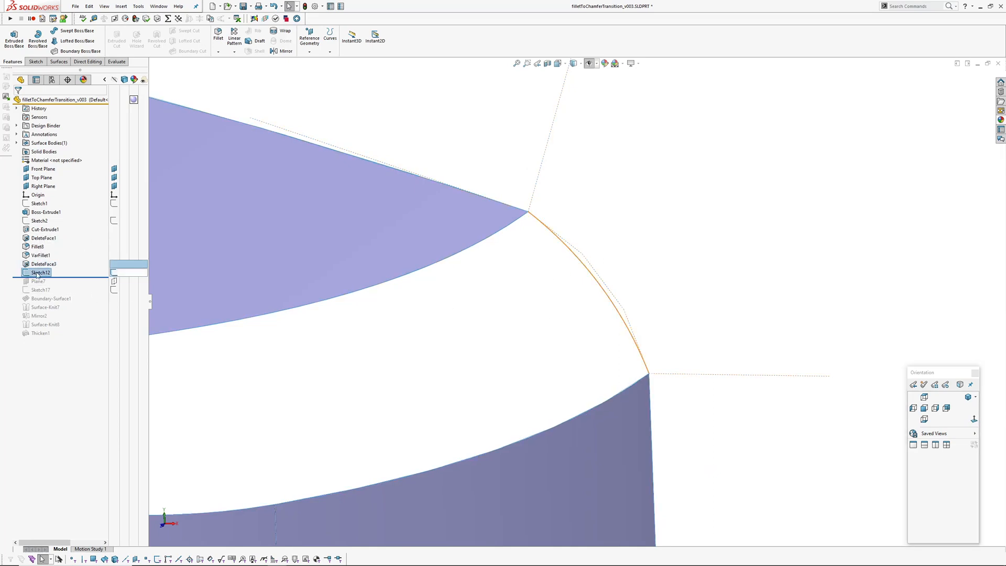
Edit Sketch12 and inspect the fully defined style spline with its 110° end angles.
{"action": "double_click", "coordinate": [39, 272]}
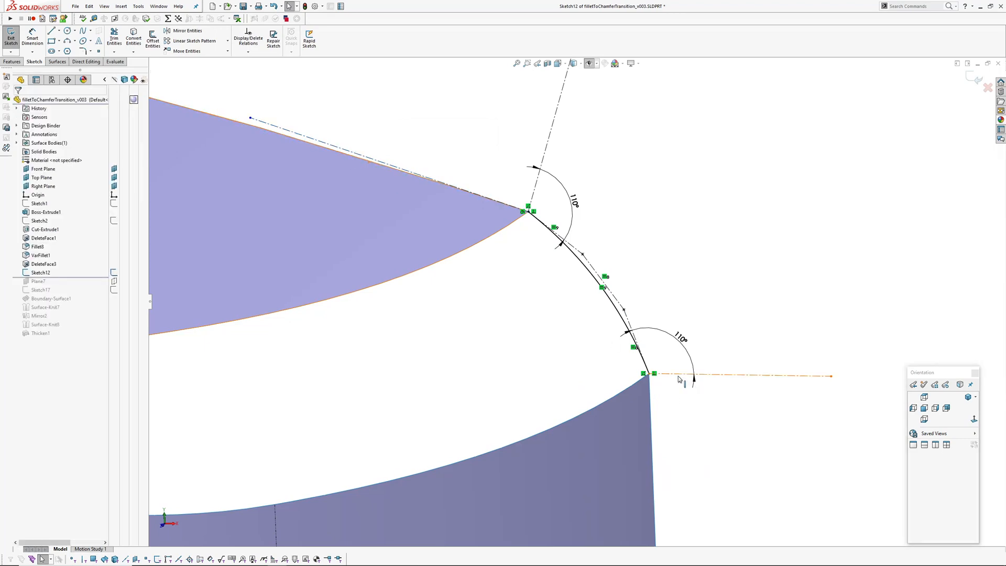
{"action": "left_click", "coordinate": [44, 238]}
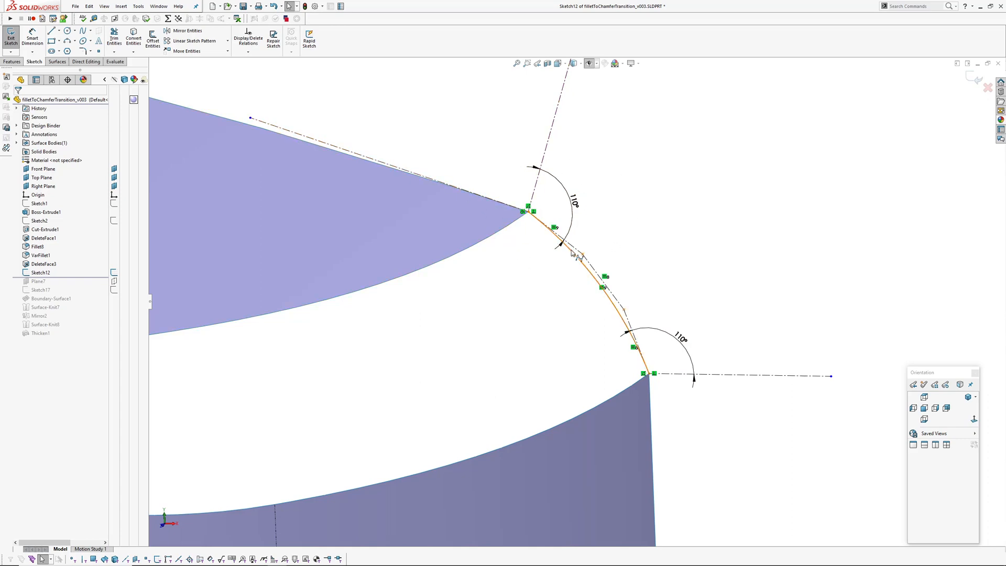
{"action": "left_click", "coordinate": [529, 286]}
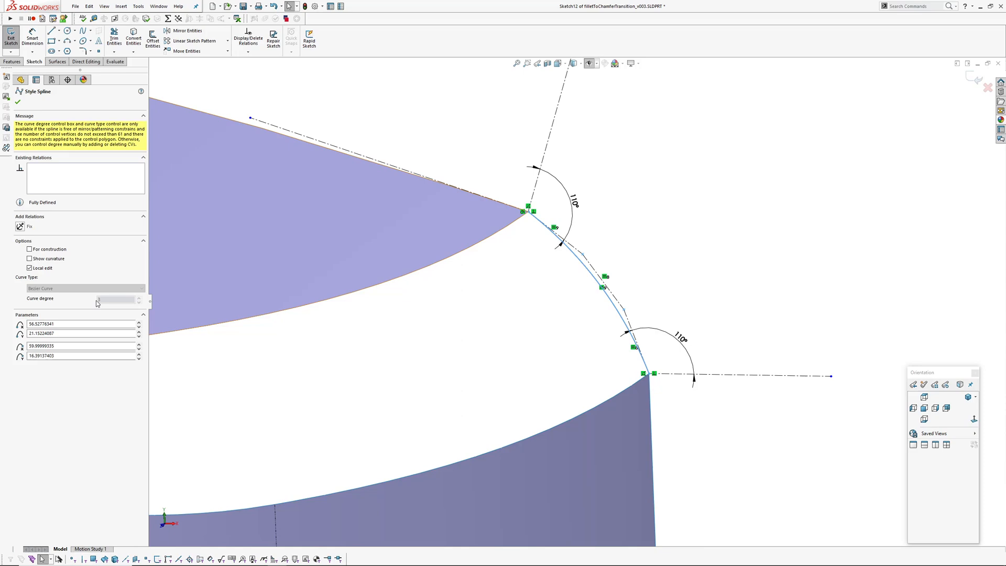
{"action": "left_click", "coordinate": [18, 101]}
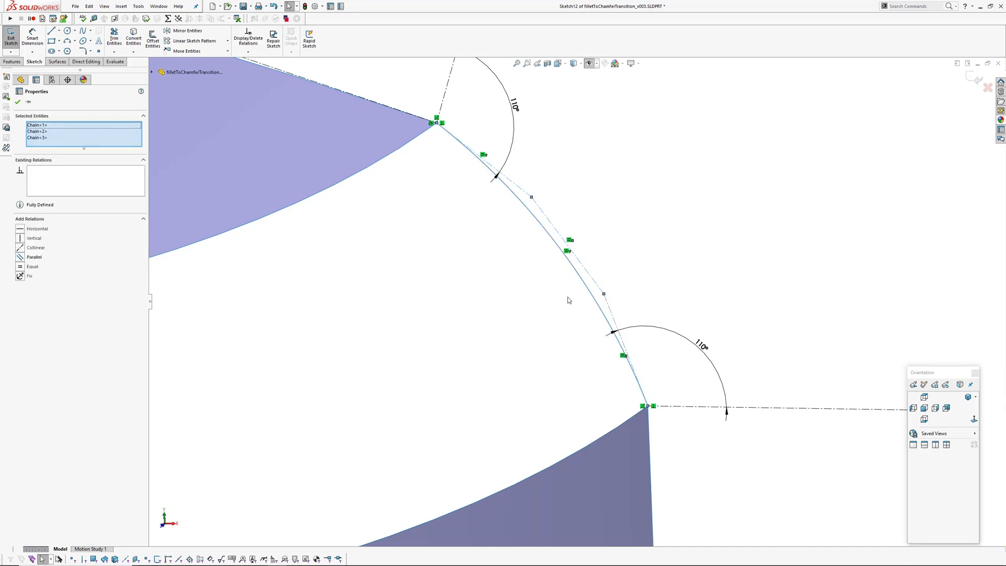
Exit Sketch12 editing.
{"action": "left_click", "coordinate": [11, 37]}
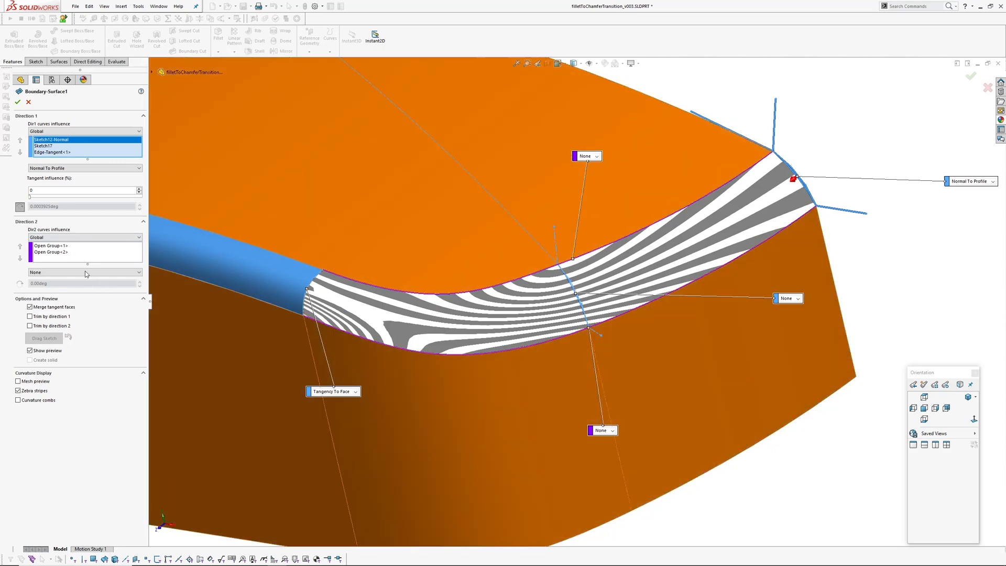
Close the Boundary-Surface1 definition.
{"action": "left_click", "coordinate": [51, 246]}
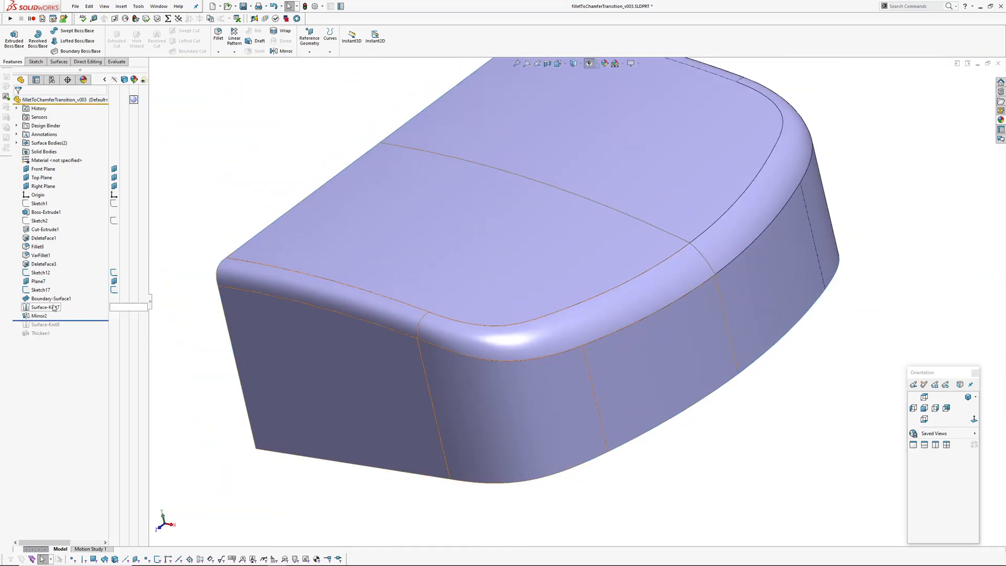
Open Surface-Knit8's definition to review it, then close it.
{"action": "left_click", "coordinate": [45, 325]}
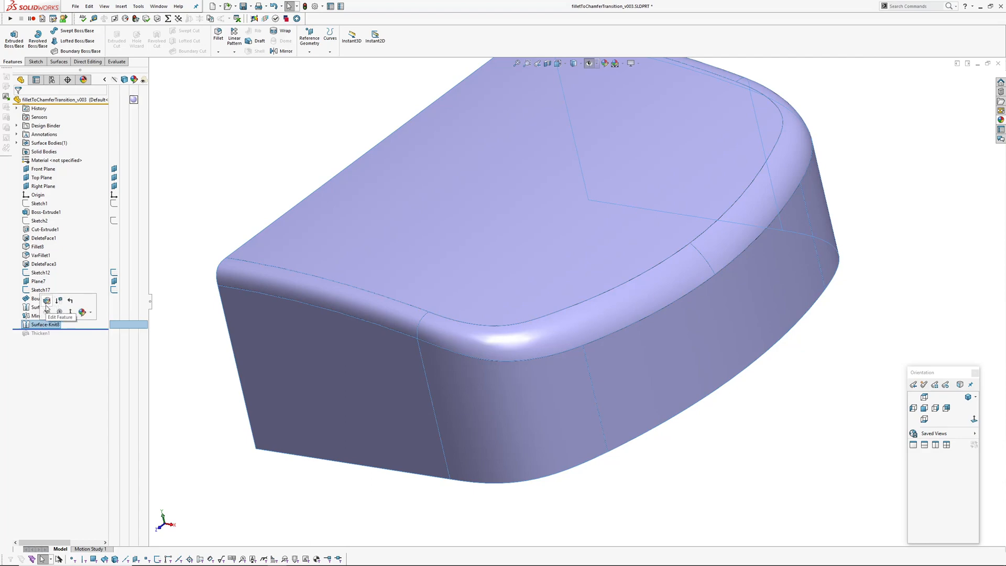
{"action": "left_click", "coordinate": [47, 317]}
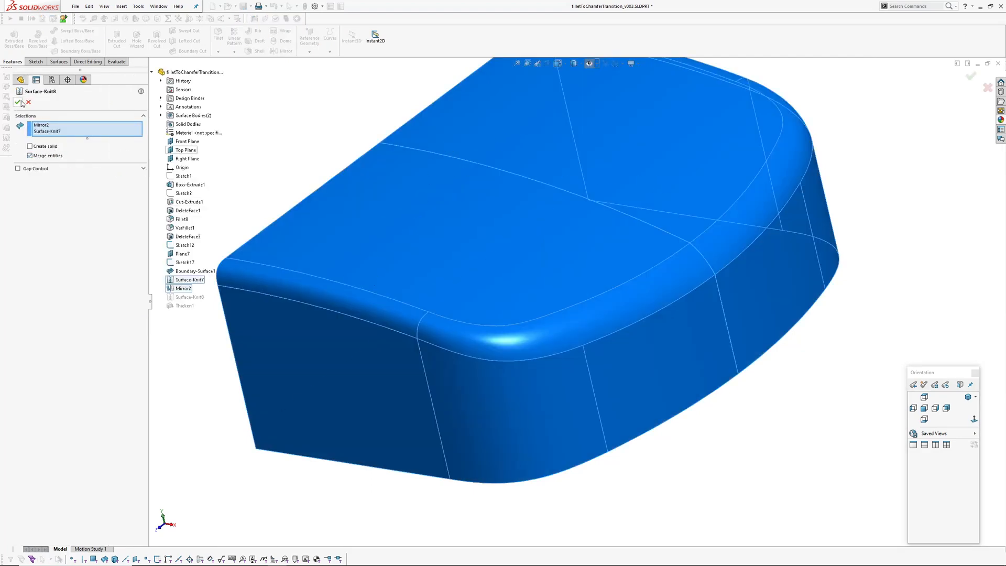
{"action": "left_click", "coordinate": [14, 102]}
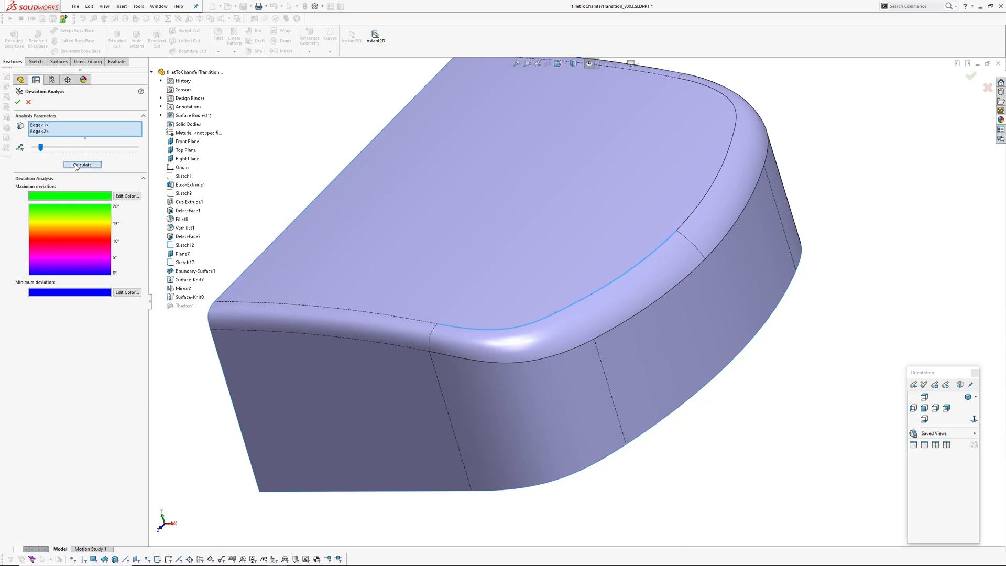
Calculate the deviation analysis along the selected fillet edges.
{"action": "left_click", "coordinate": [82, 165]}
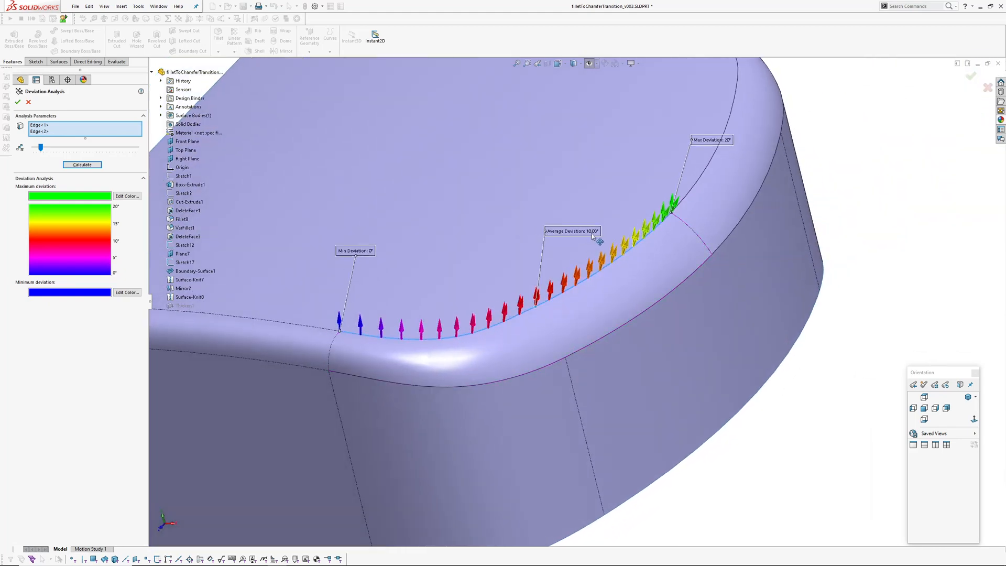
{"action": "mouse_move", "coordinate": [332, 354]}
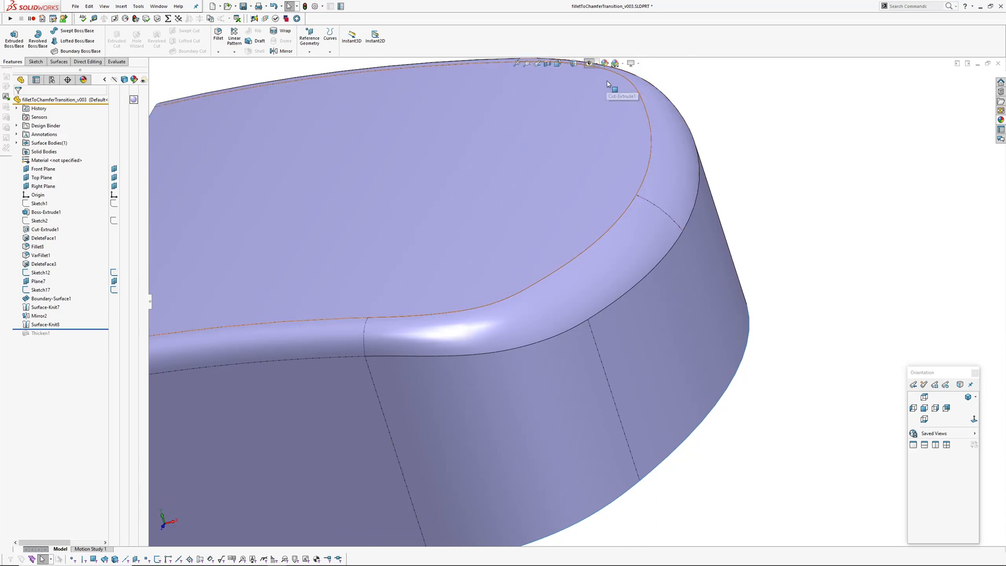
Turn on zebra stripes to check the blend's smoothness.
{"action": "left_click", "coordinate": [588, 63]}
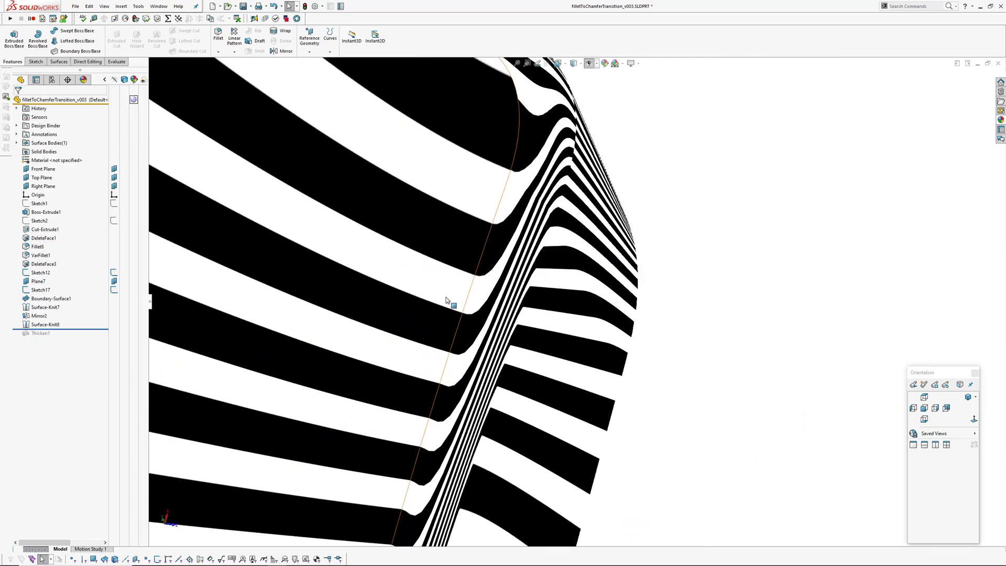
{"action": "mouse_move", "coordinate": [452, 306]}
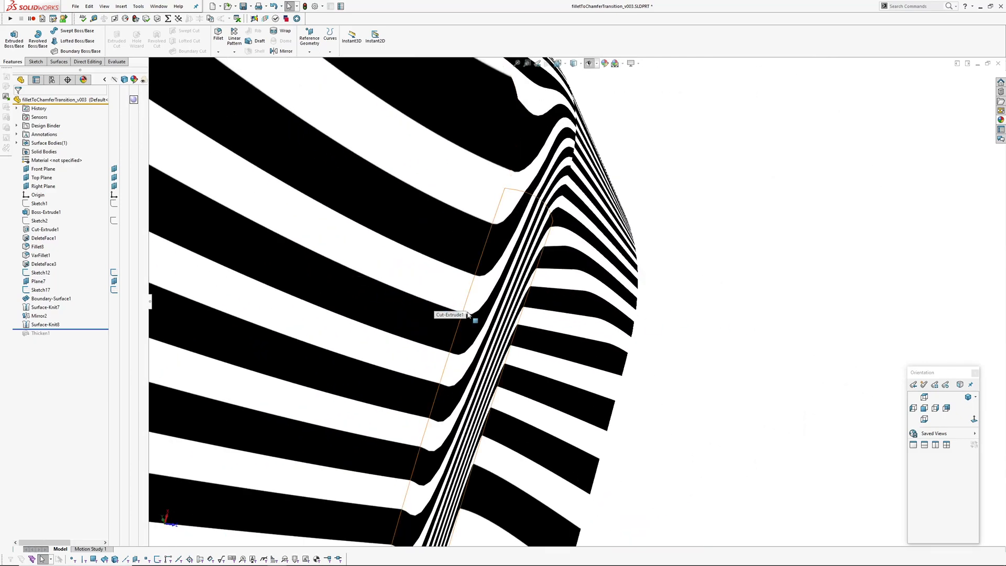
{"action": "mouse_move", "coordinate": [451, 314]}
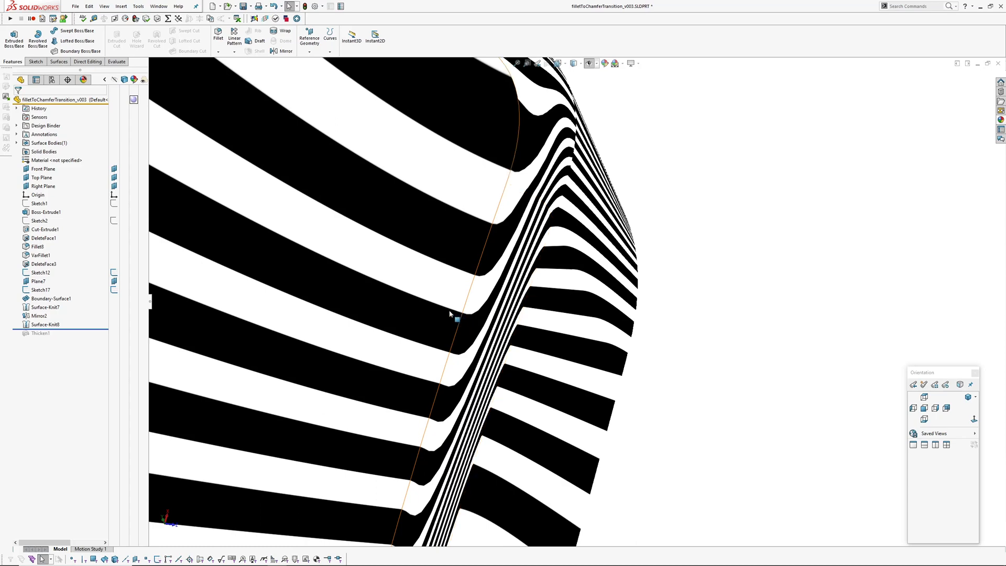
{"action": "mouse_move", "coordinate": [504, 295]}
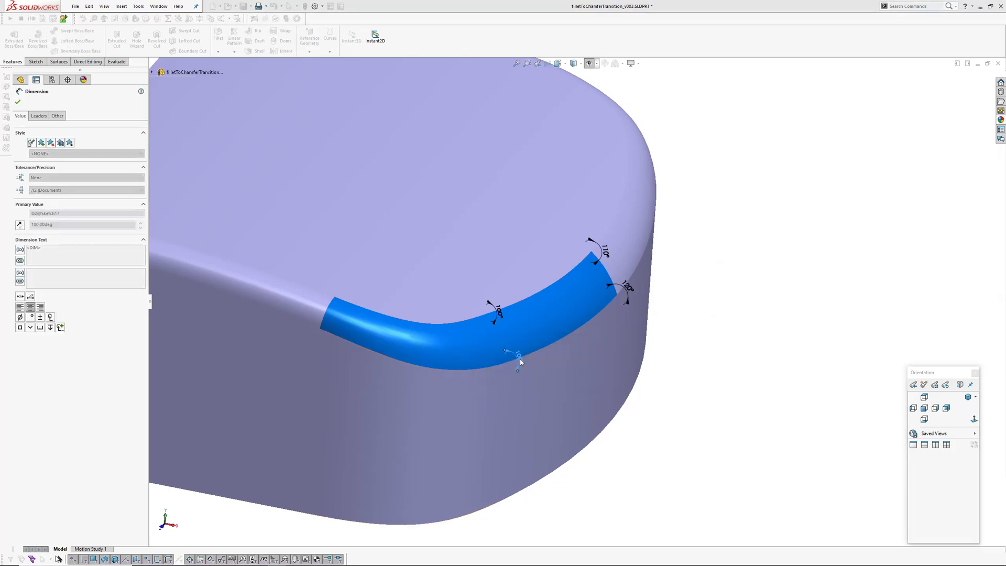
Close the Dimension properties and select VarFillet1 to display its R5 radius.
{"action": "left_click", "coordinate": [17, 103]}
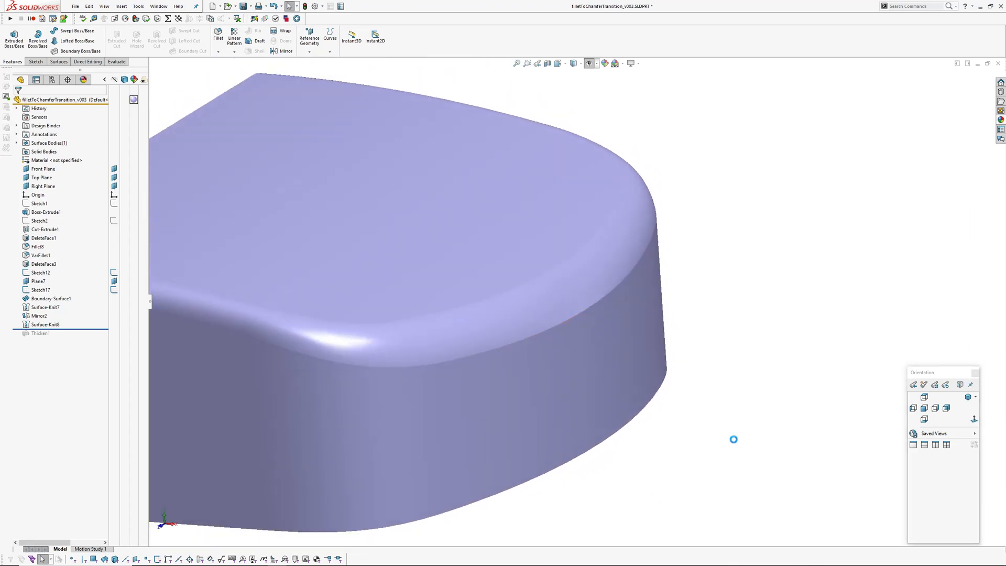
{"action": "left_click", "coordinate": [41, 254]}
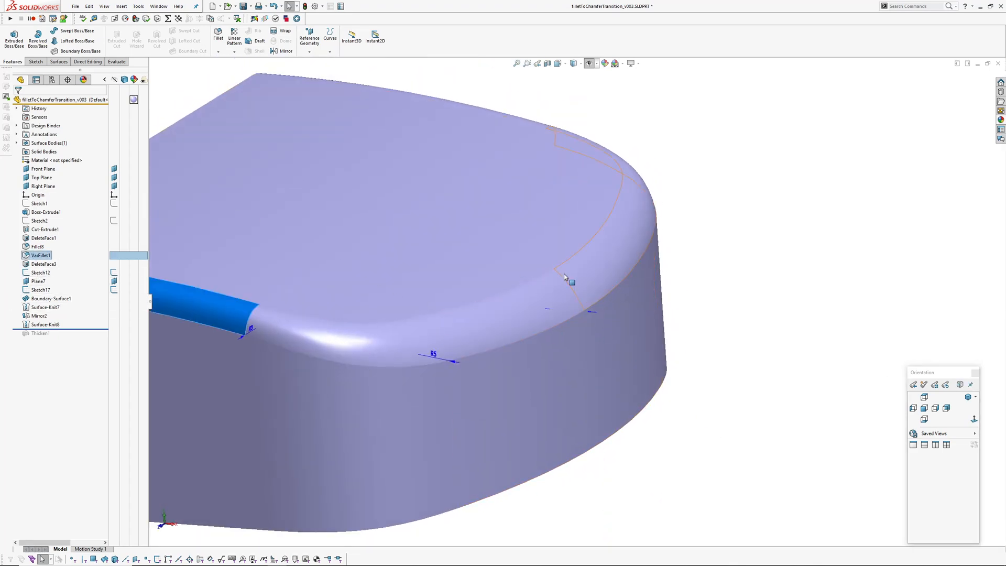